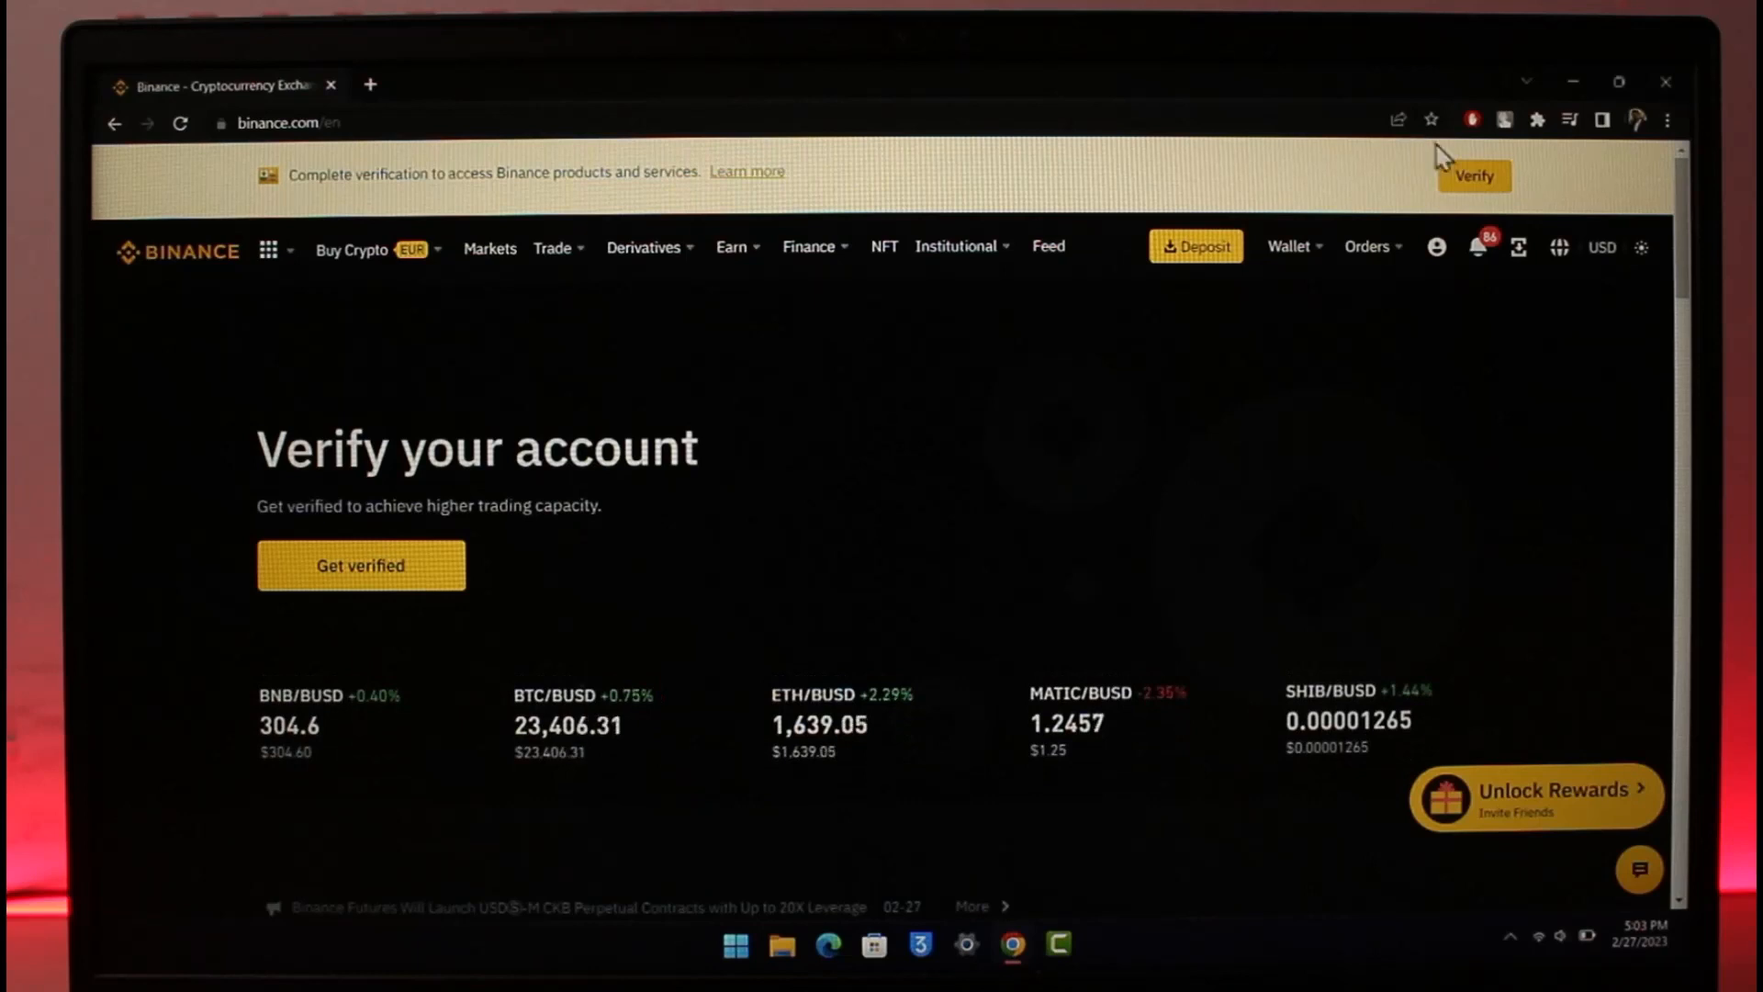
Use the yellow banner's Verify prompt to reach the Verification Center
{"action": "left_click", "coordinate": [361, 566]}
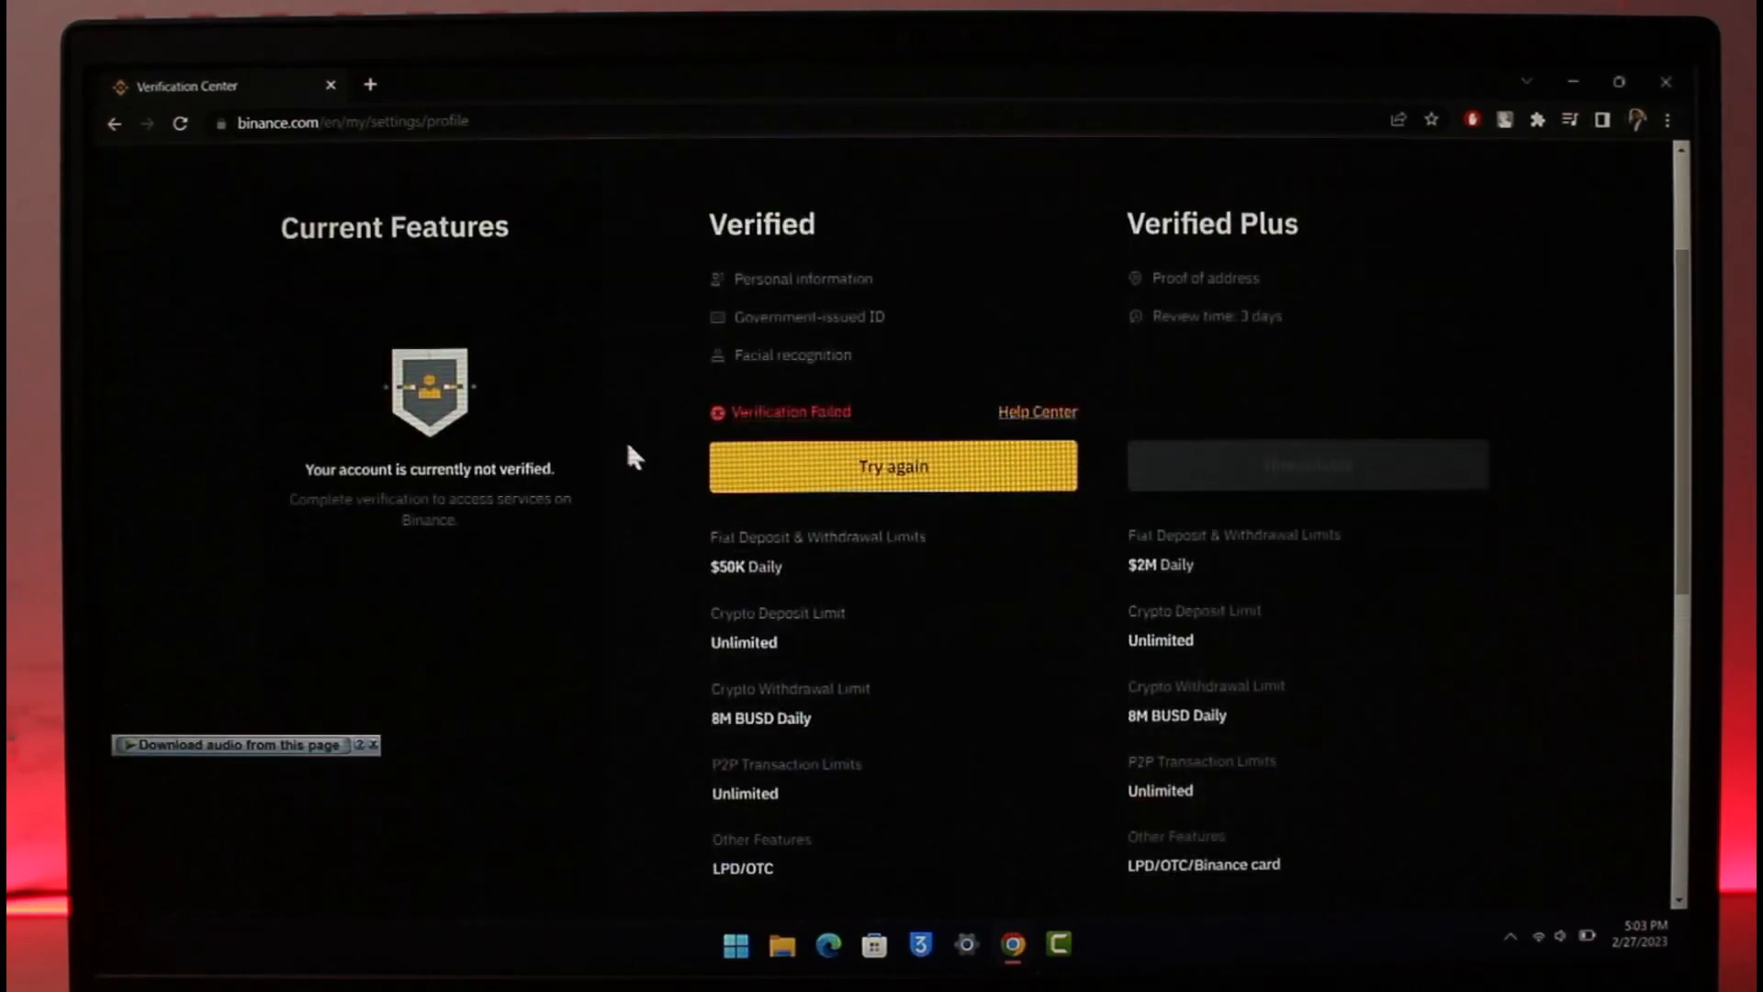
{"action": "mouse_move", "coordinate": [759, 361]}
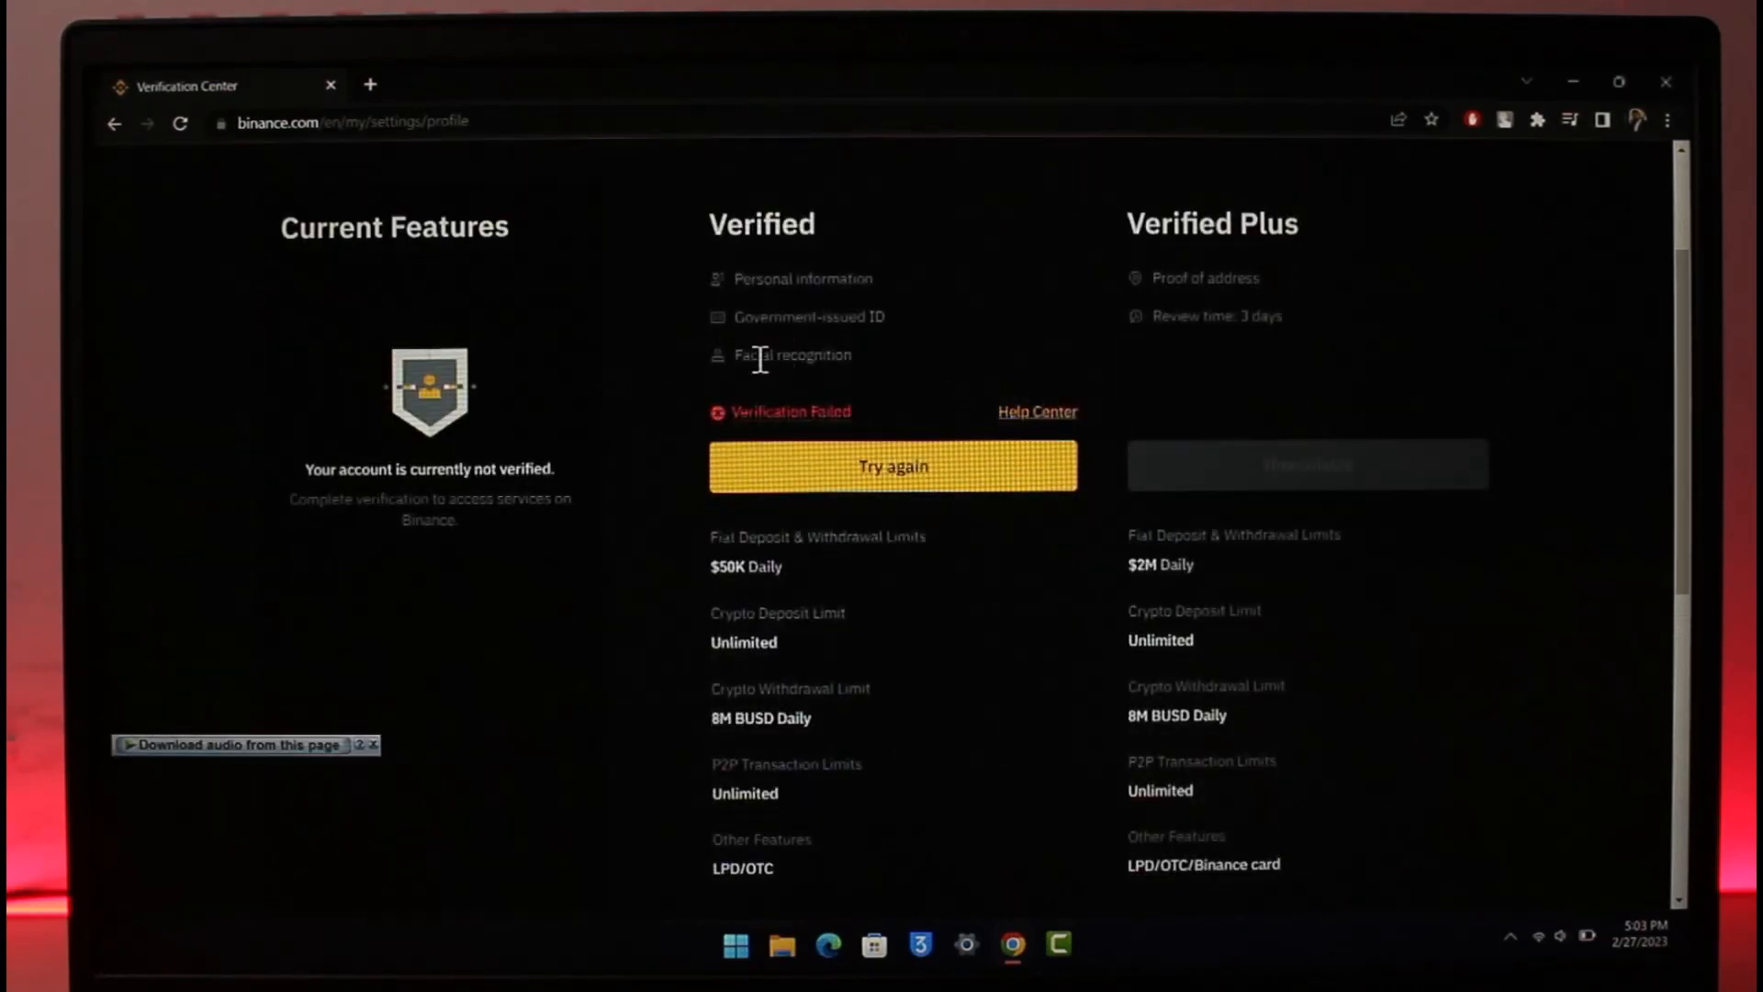
Retry the failed verification to reach Document Verification with Nepal and ID Card
{"action": "left_click", "coordinate": [893, 465]}
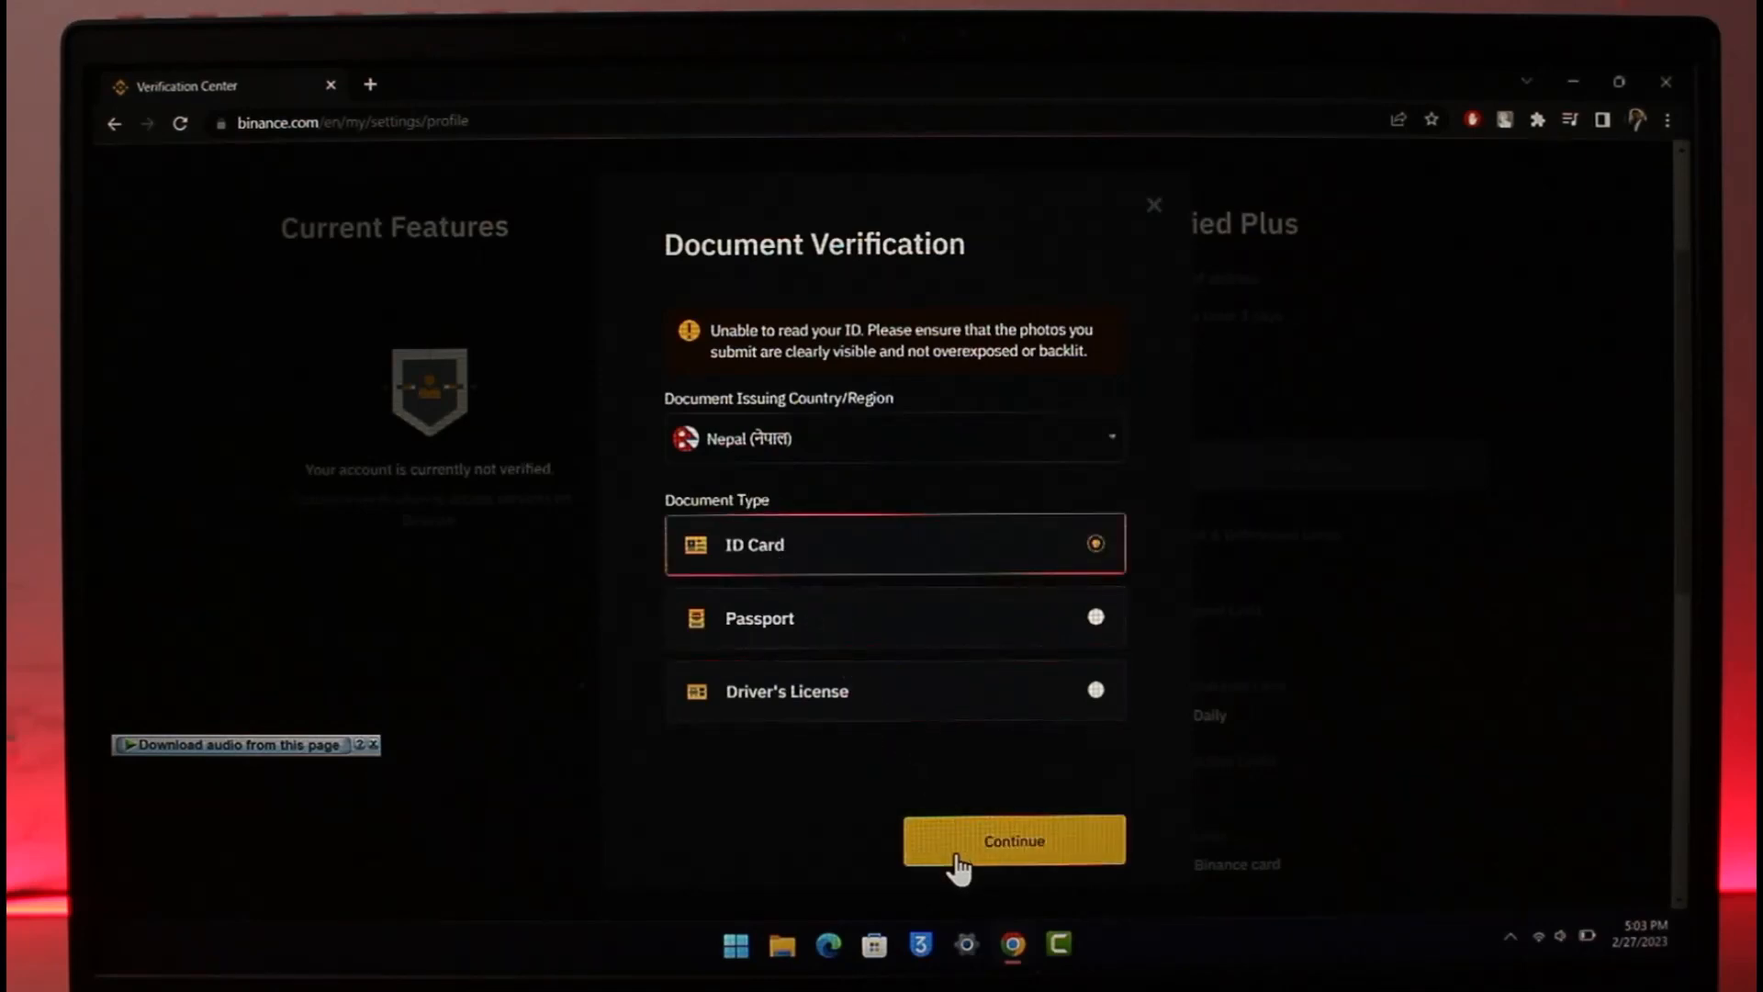
Proceed past Nepal ID Card selection and photo guidelines, then confirm exiting verification
{"action": "left_click", "coordinate": [1014, 841]}
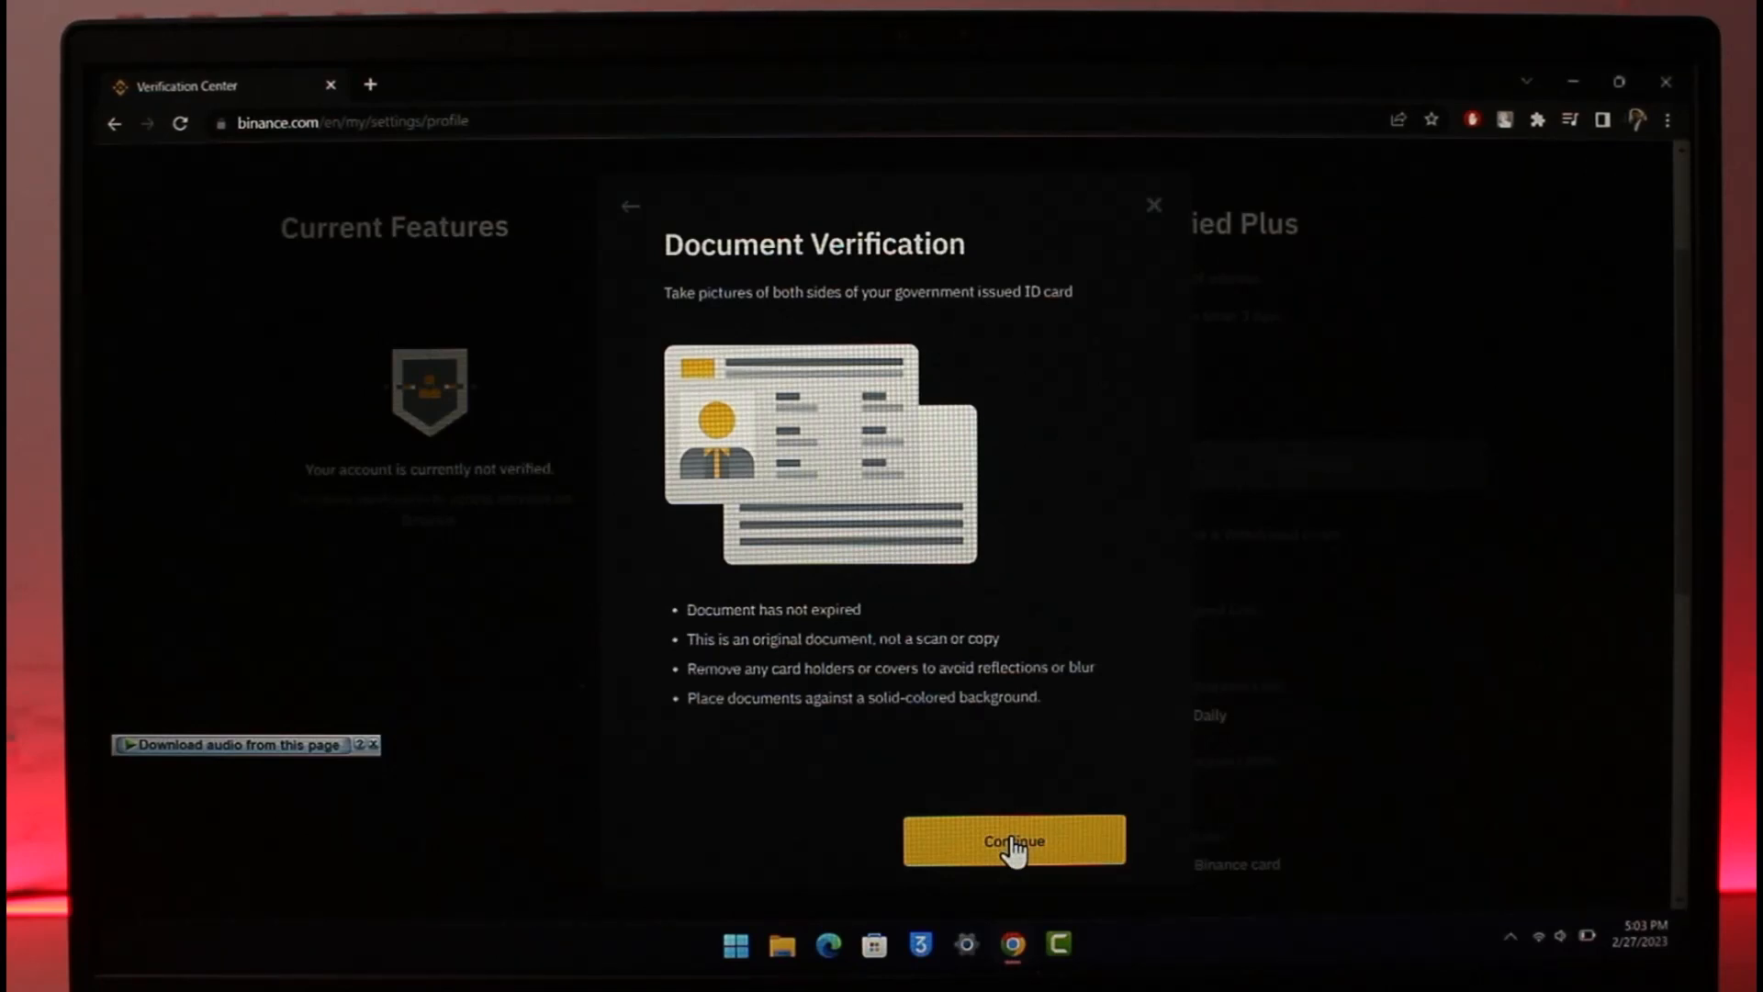
{"action": "left_click", "coordinate": [1014, 841]}
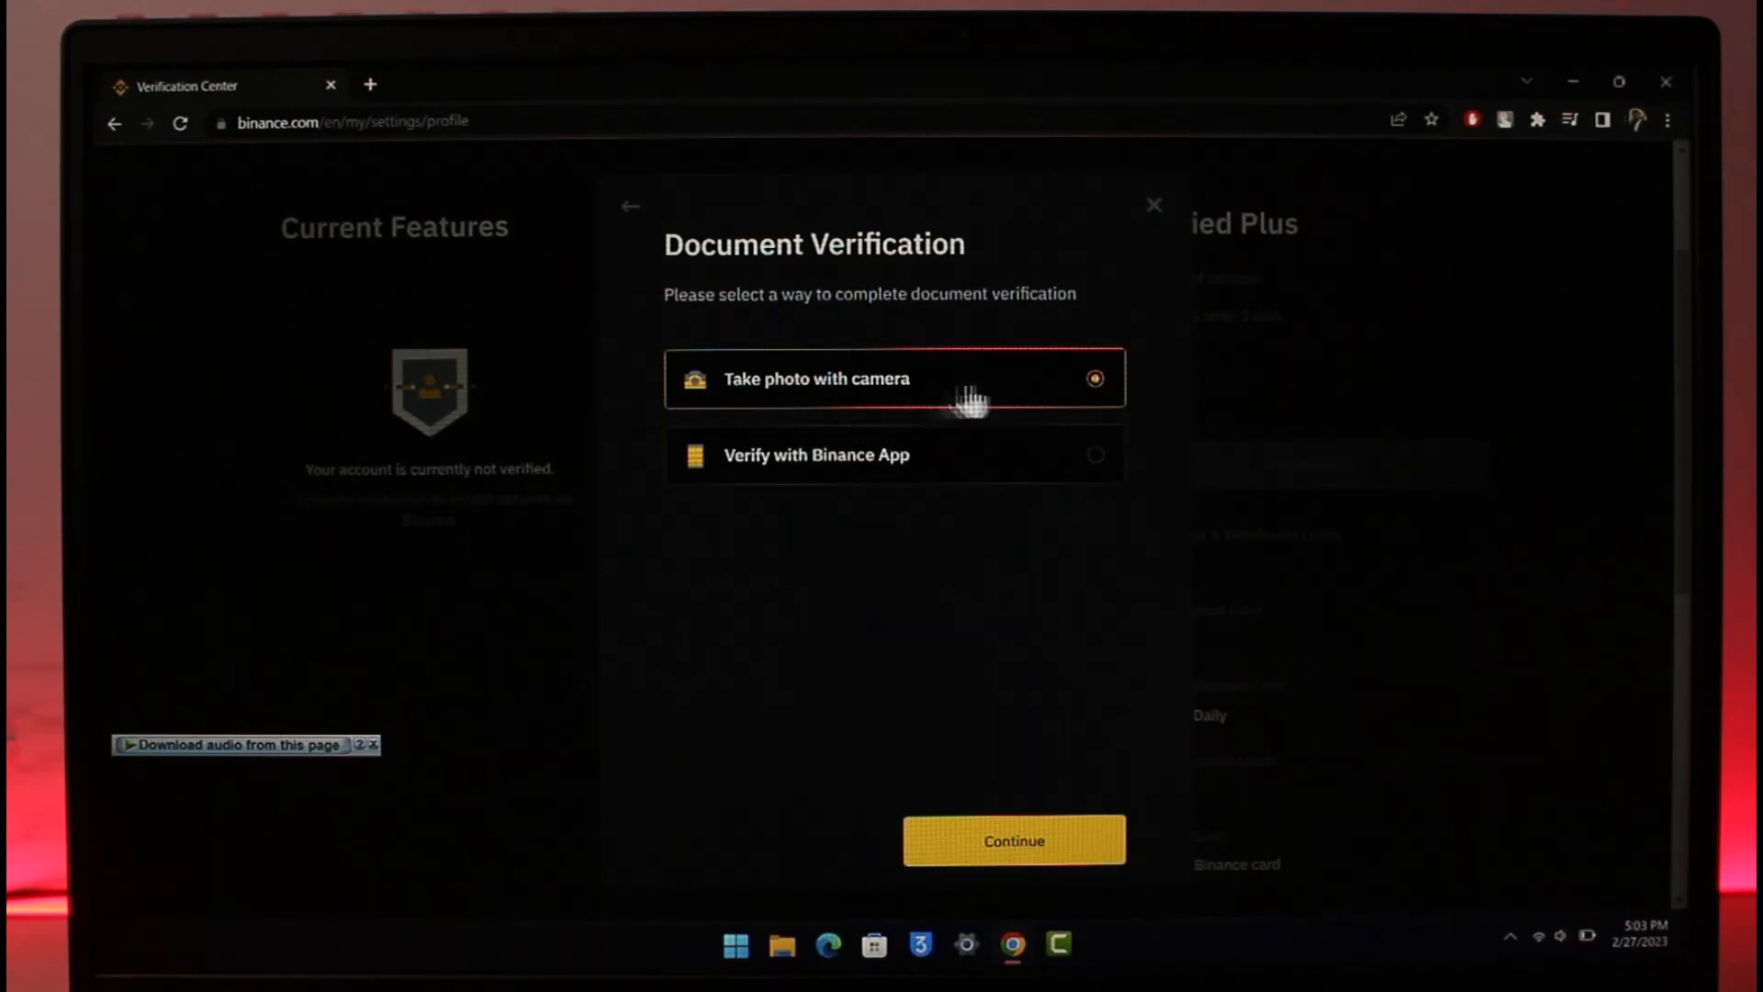
{"action": "mouse_move", "coordinate": [994, 407]}
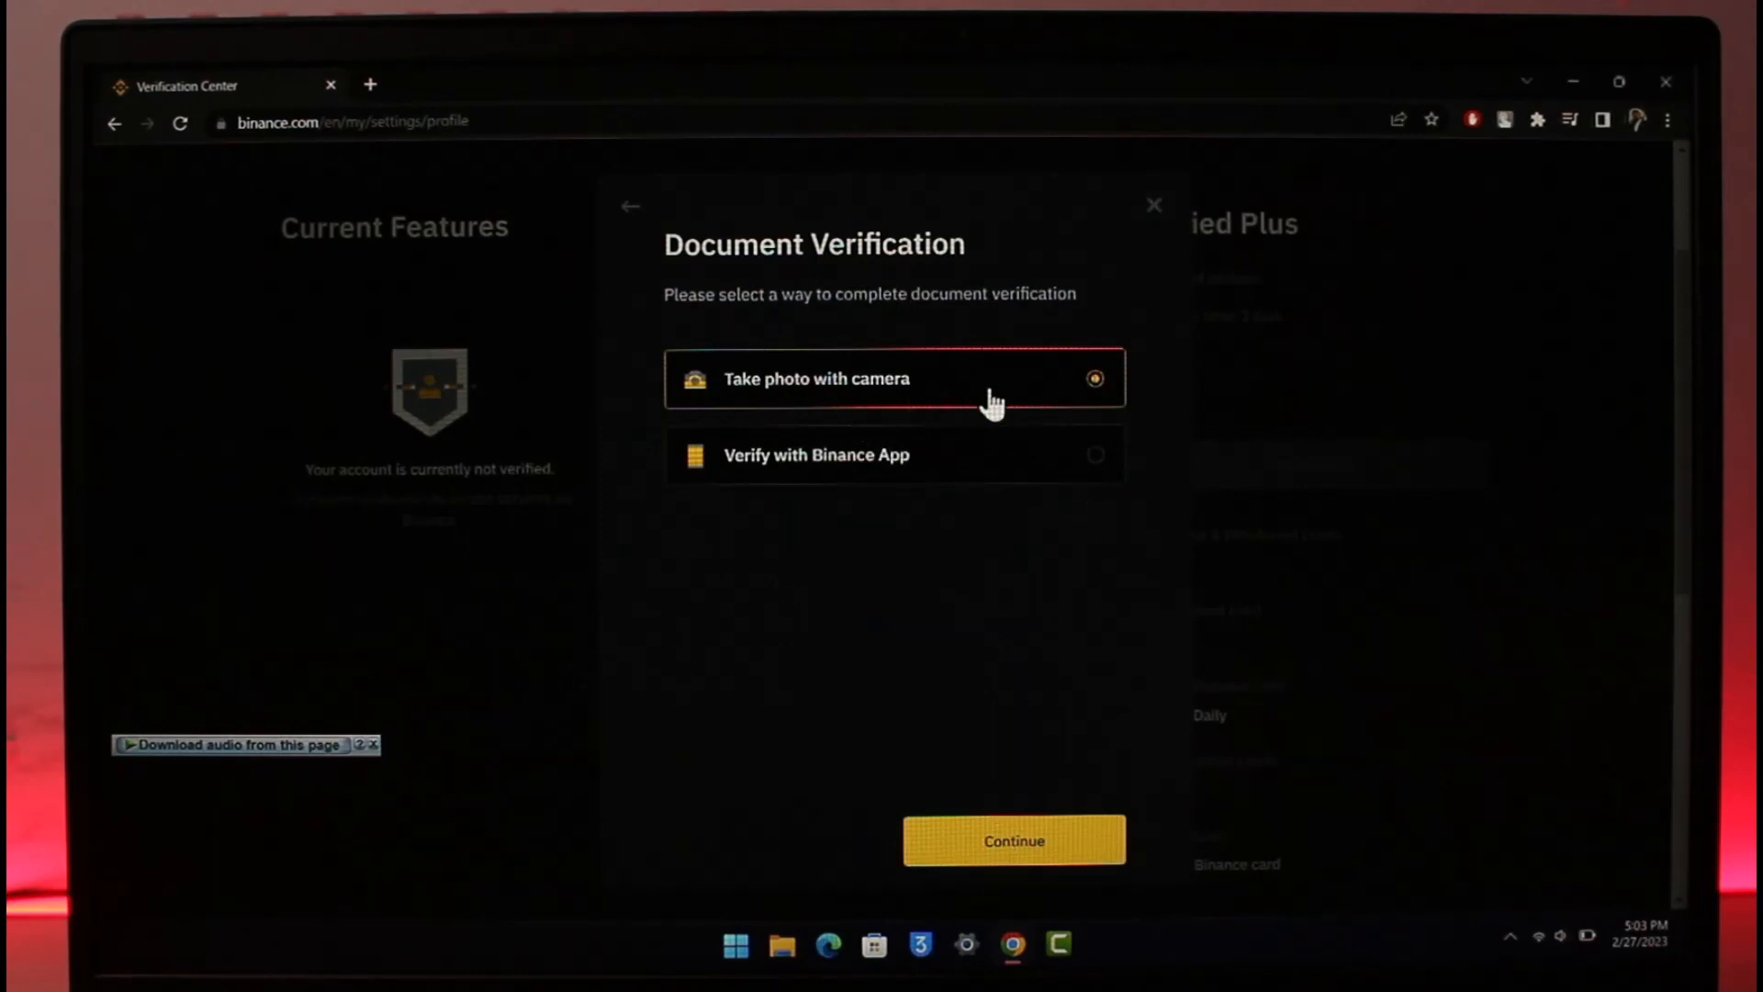
{"action": "left_click", "coordinate": [1155, 205]}
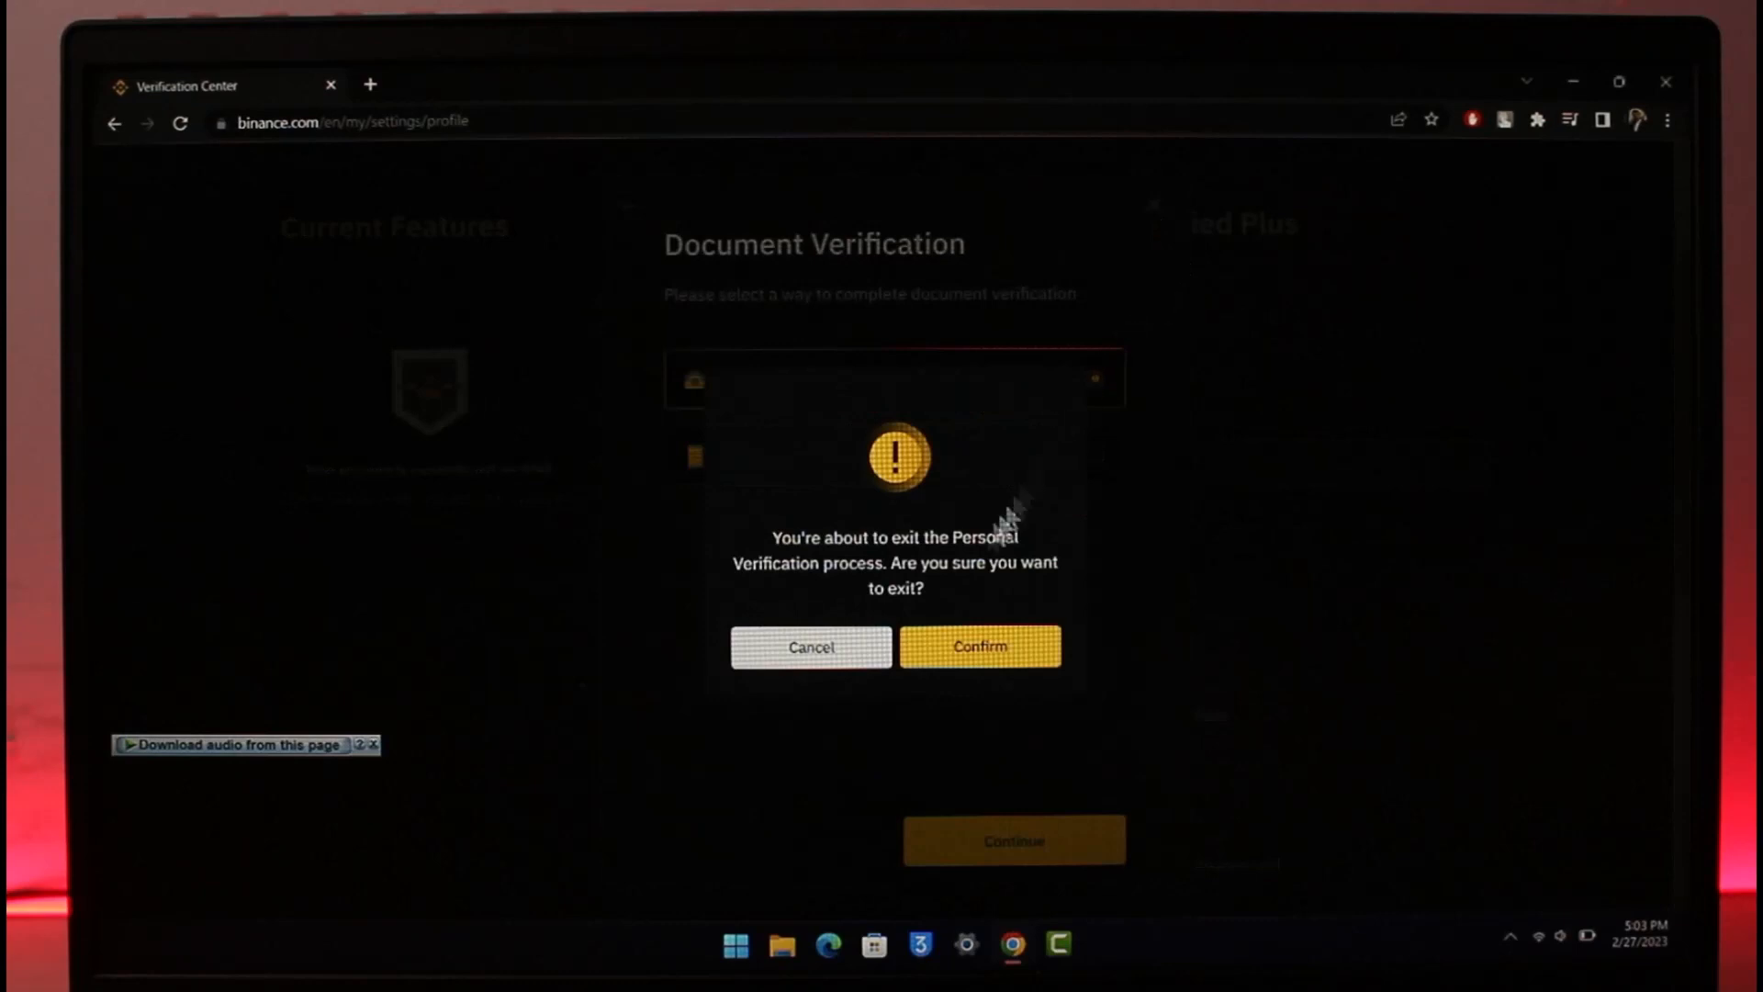
{"action": "left_click", "coordinate": [980, 647]}
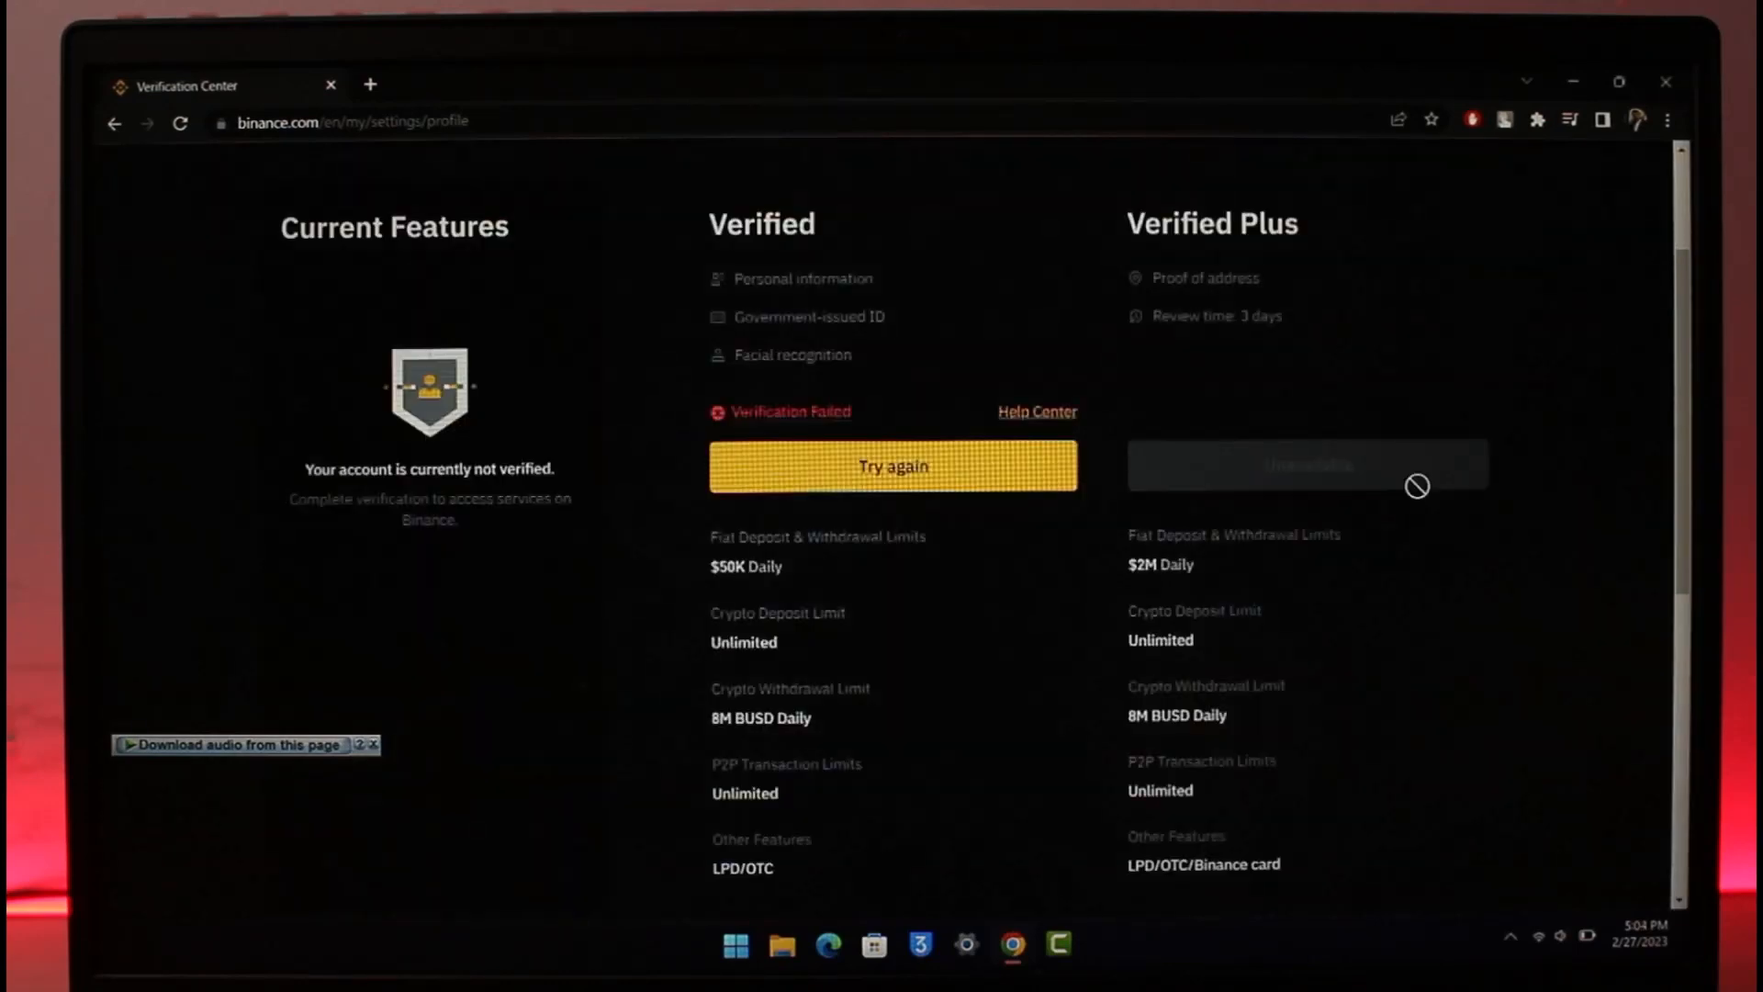